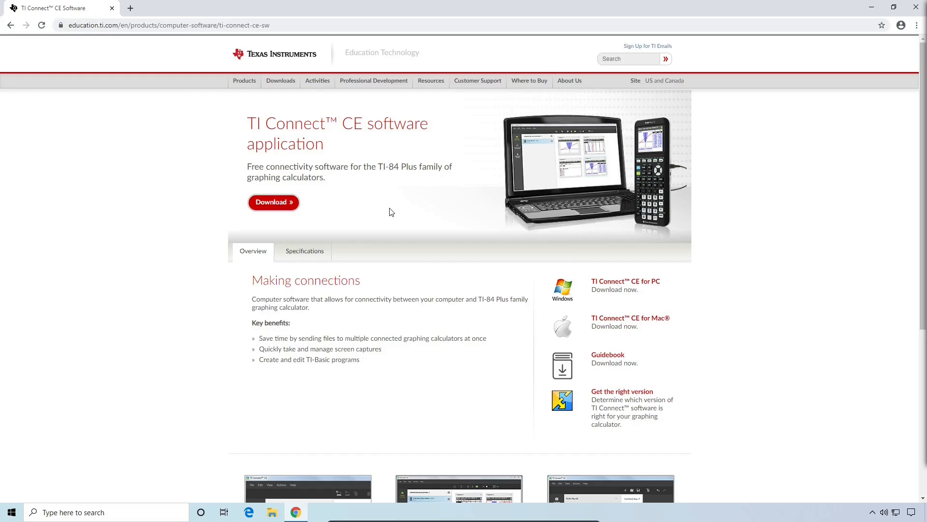
mouse_move(289, 203)
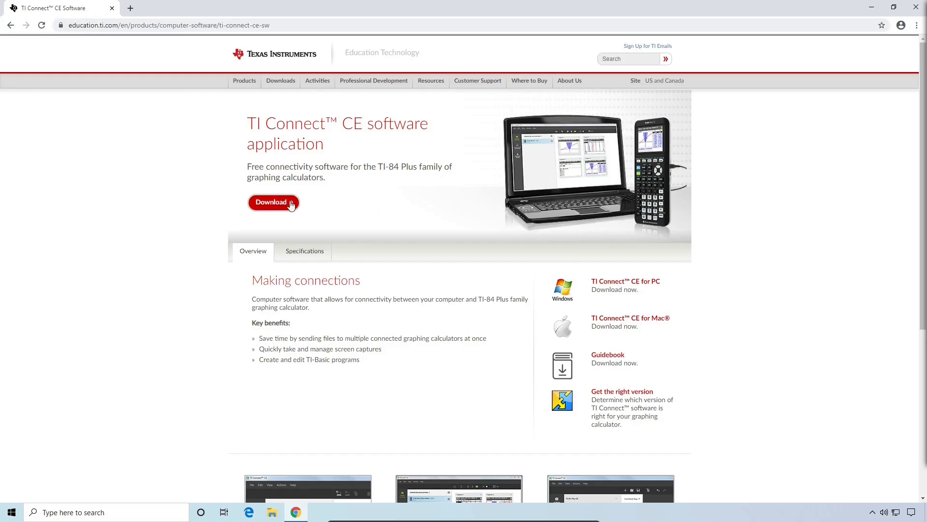
- Download the TI Connect CE Software for Windows (MSI) installer from the TI downloads page
left_click(271, 202)
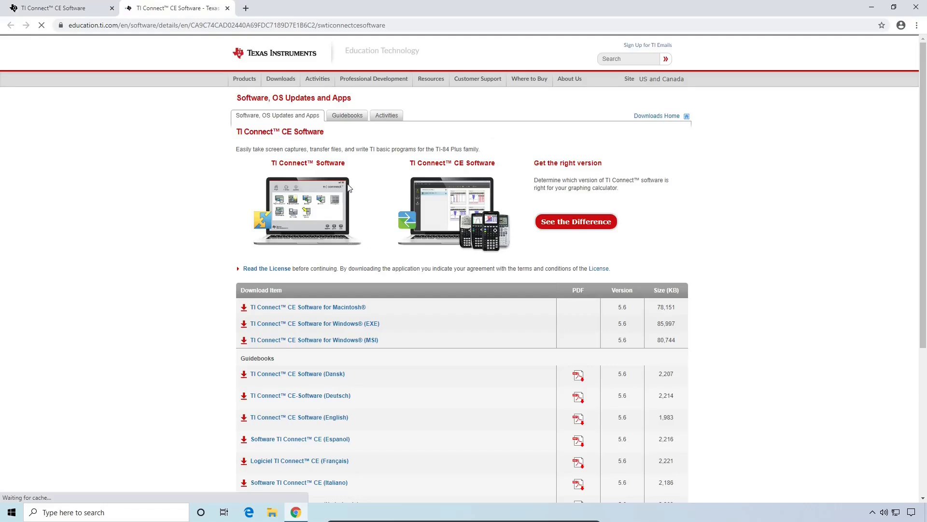
scroll("down", 3)
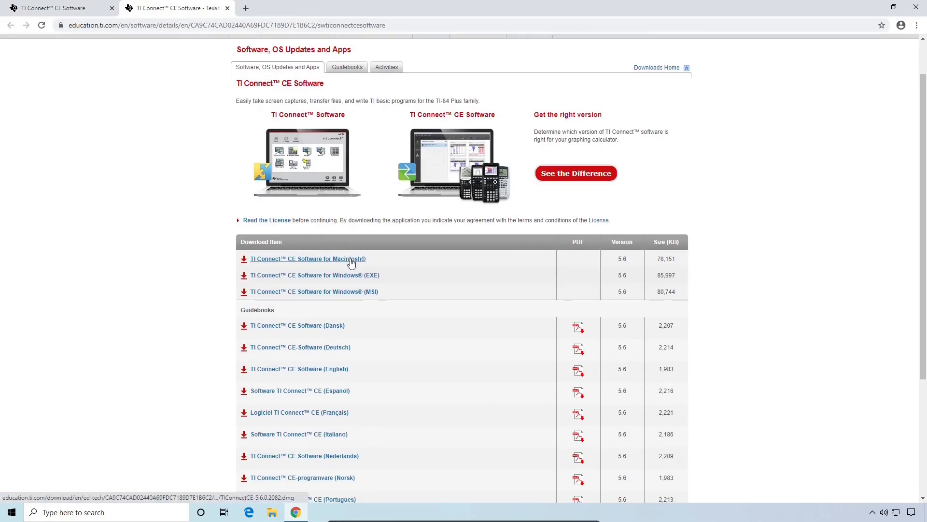
mouse_move(348, 292)
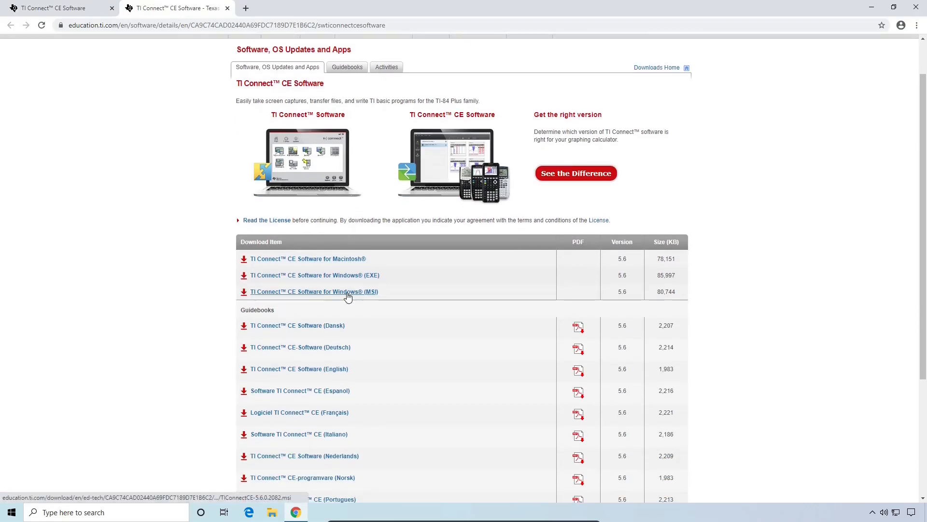
left_click(314, 292)
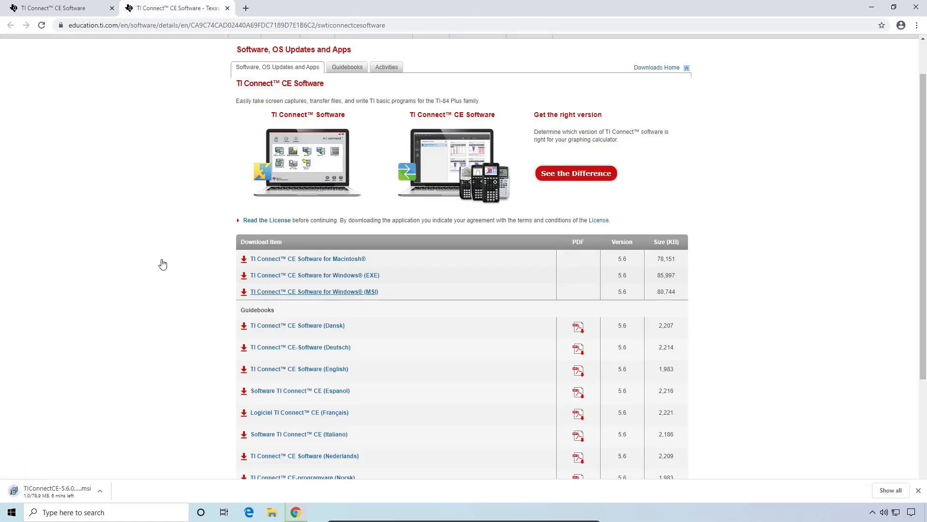
mouse_move(168, 266)
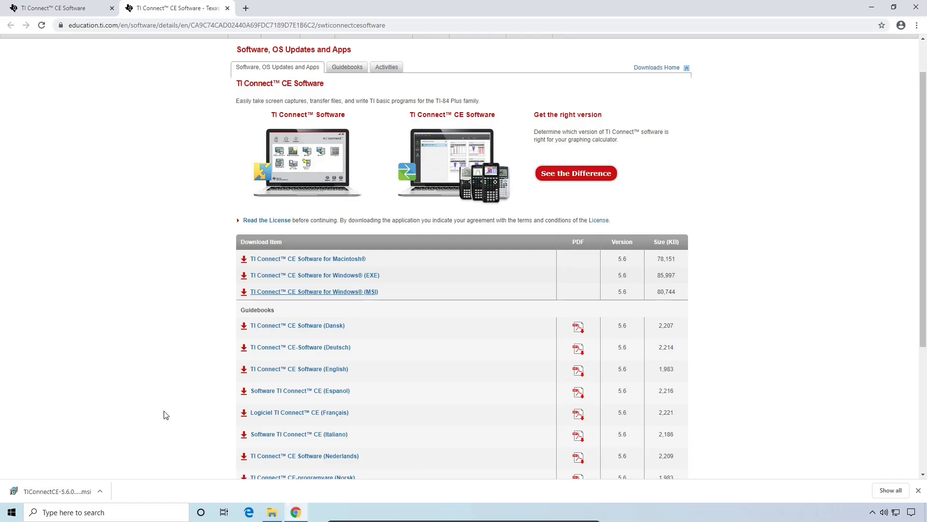
left_click(313, 292)
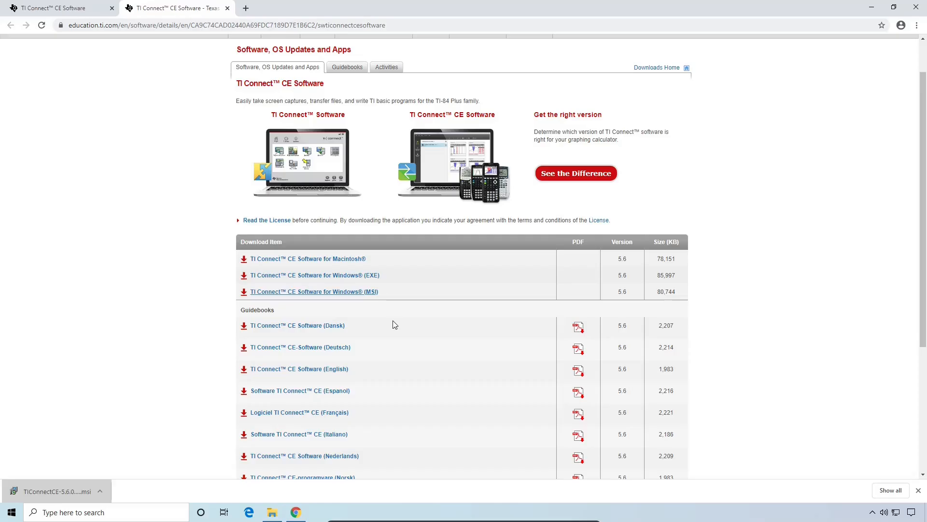
- Run the downloaded installer and advance the setup wizard, keeping the default installation folder
left_click(56, 490)
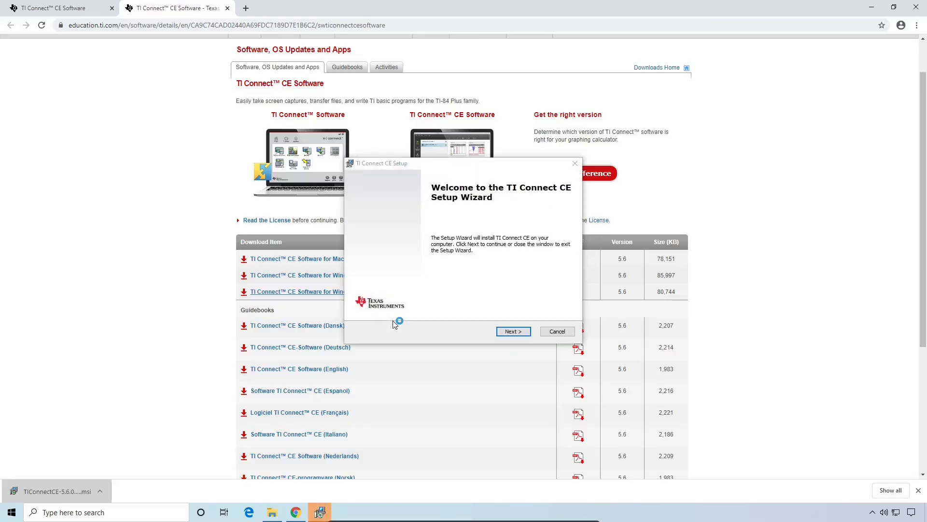
left_click(512, 330)
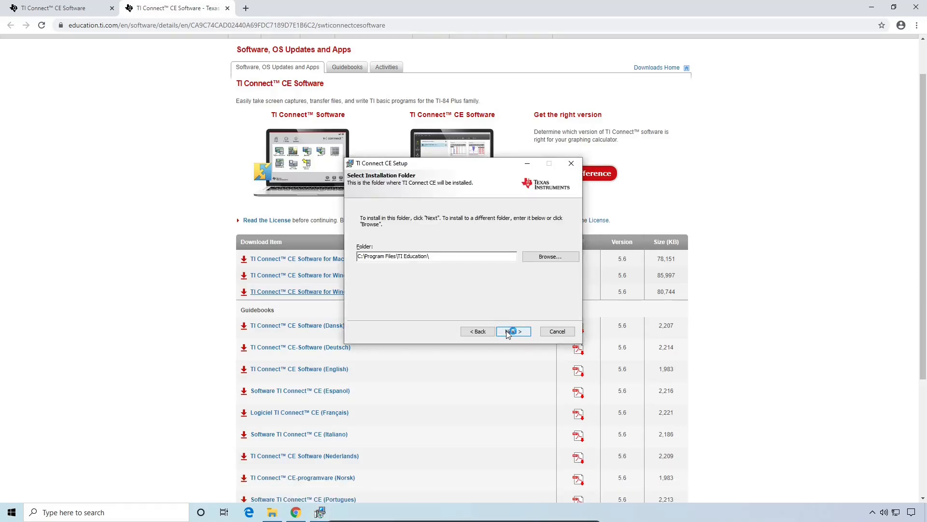
left_click(512, 332)
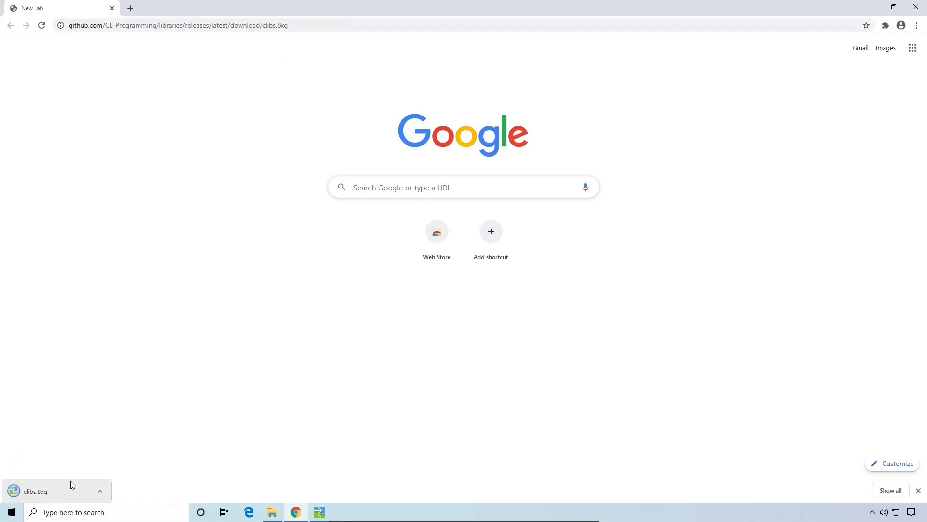
- Download cesium.zip from its GitHub release URL and view the downloaded archive
type("https://github.com/mateoconlechuga/cesium/releases/latest/download/cesium.zip")
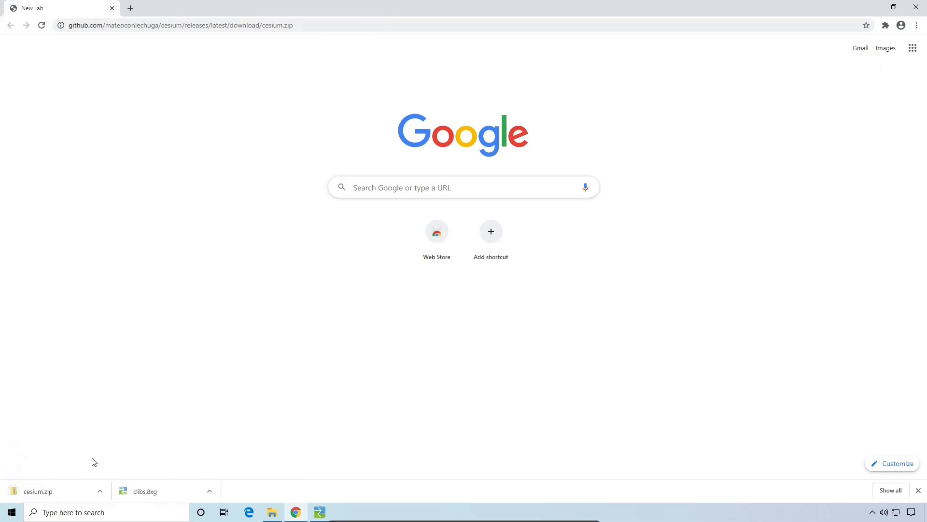
left_click(37, 491)
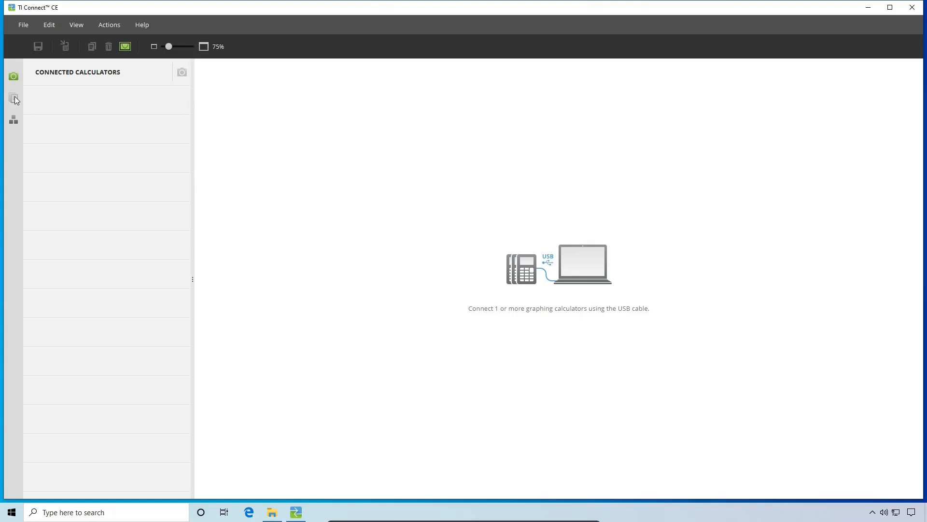
- Show the Calculator Explorer listing the connected TI-84 Plus CE's contents
left_click(14, 99)
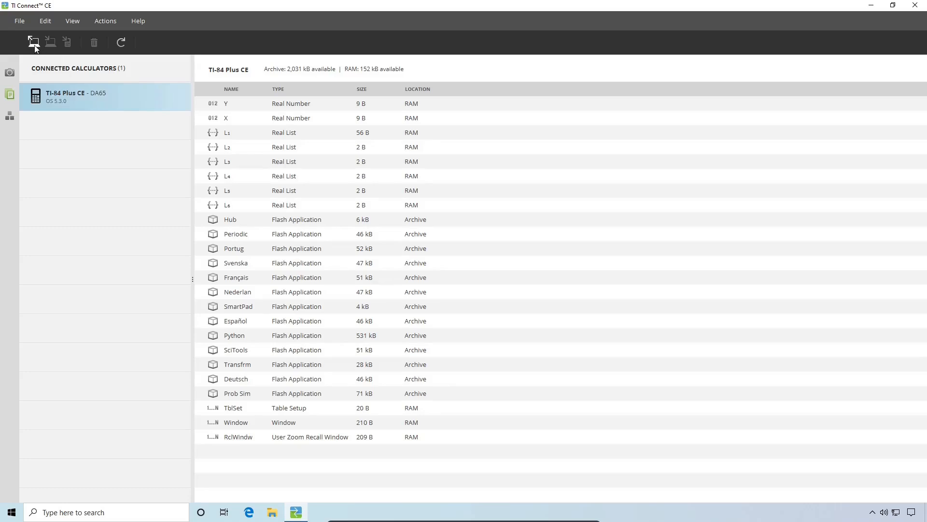
mouse_move(33, 42)
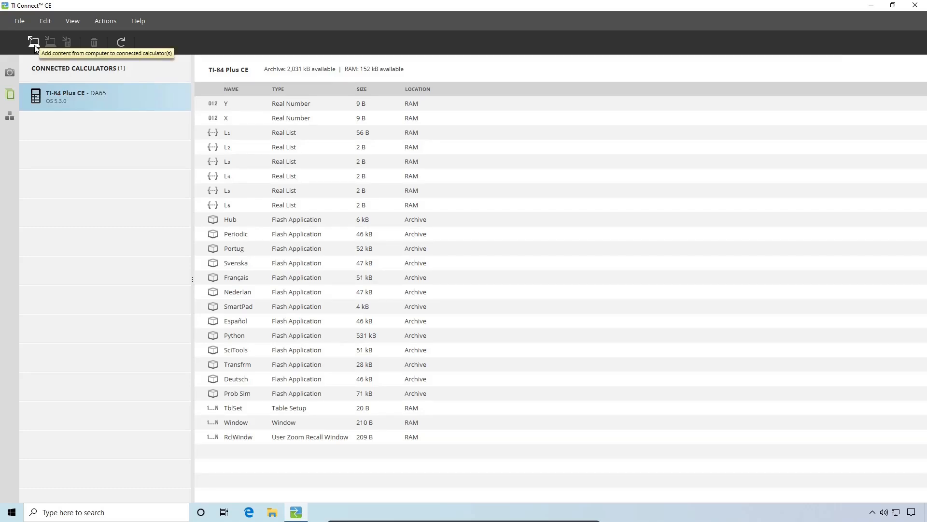
- Add clibs and cesium from Downloads and send them to the TI-84 Plus CE
left_click(32, 41)
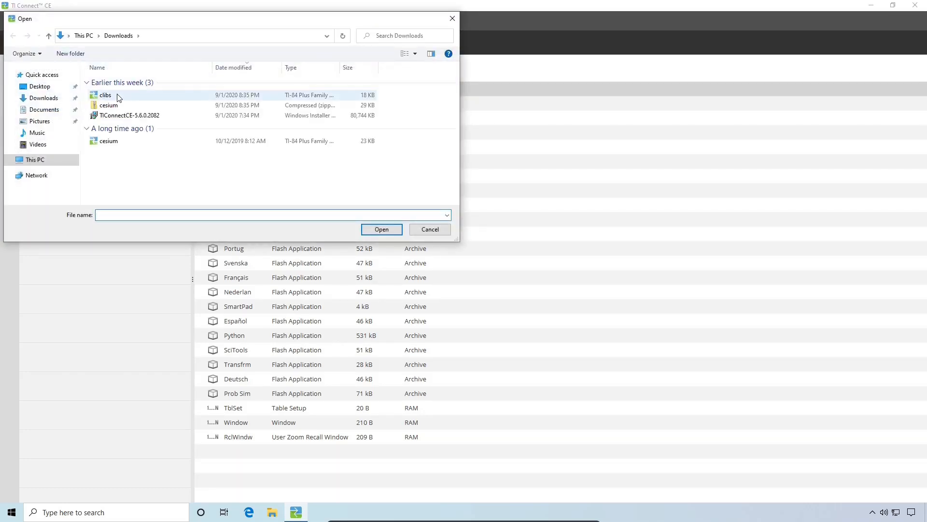
left_click(108, 141)
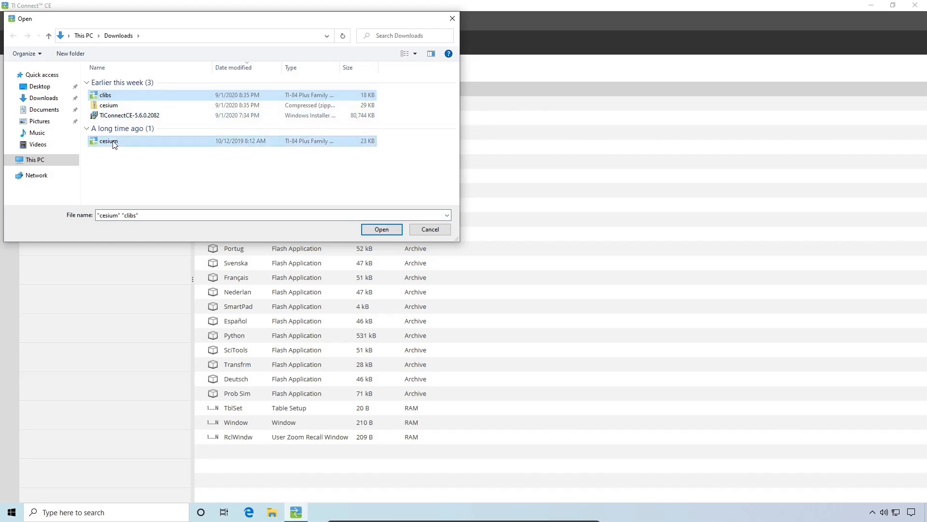
mouse_move(176, 150)
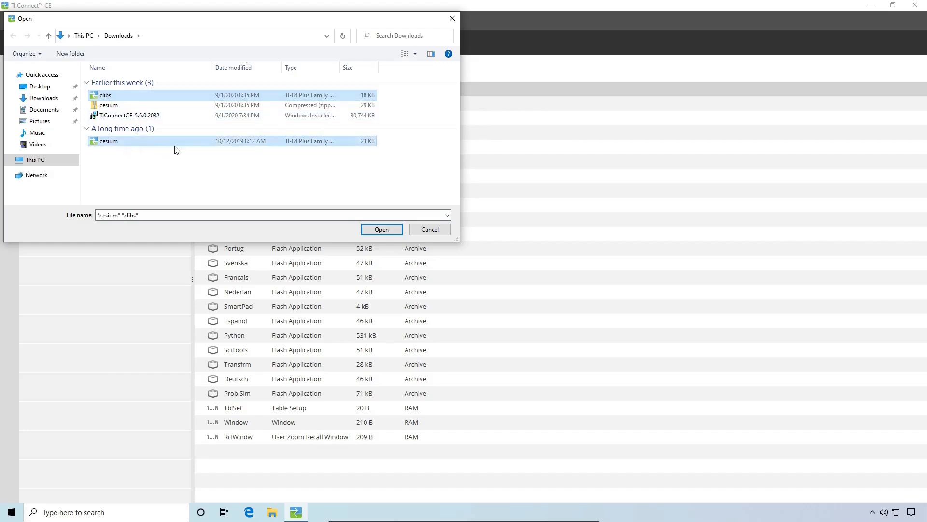
left_click(380, 229)
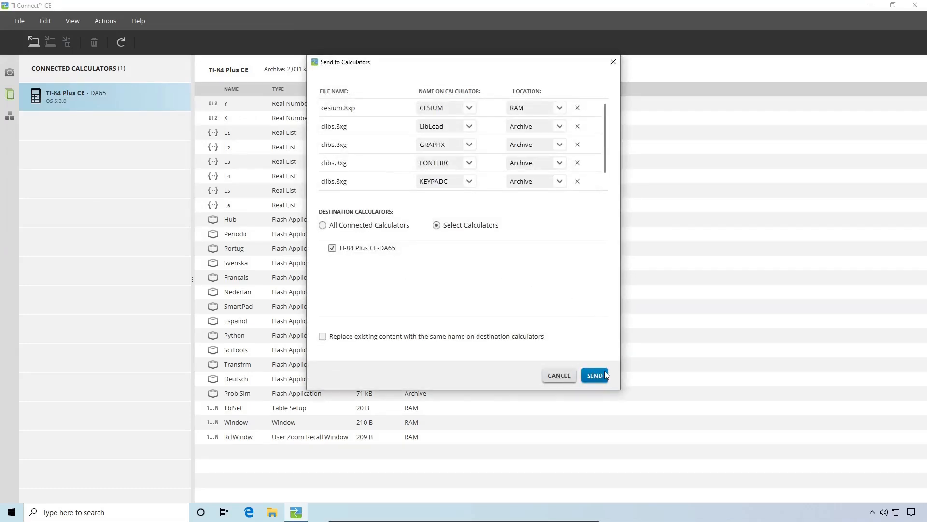
left_click(594, 374)
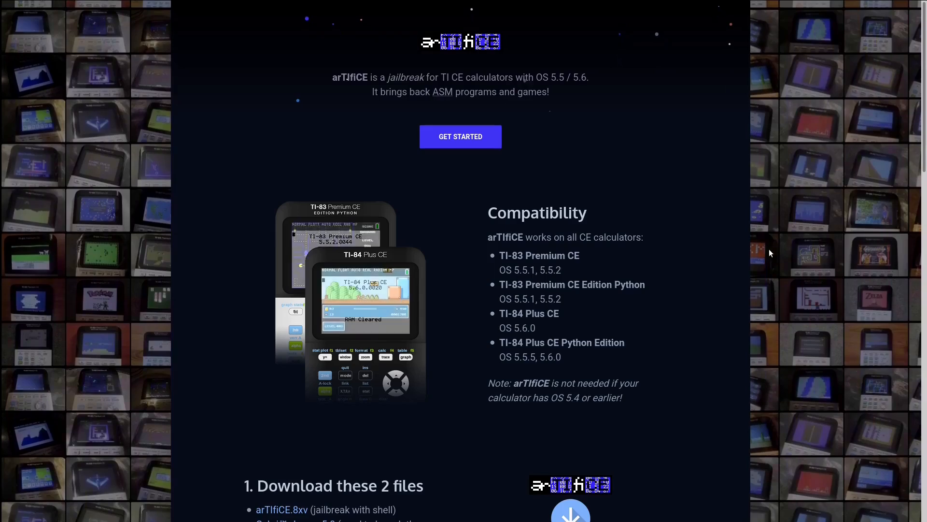
mouse_move(711, 252)
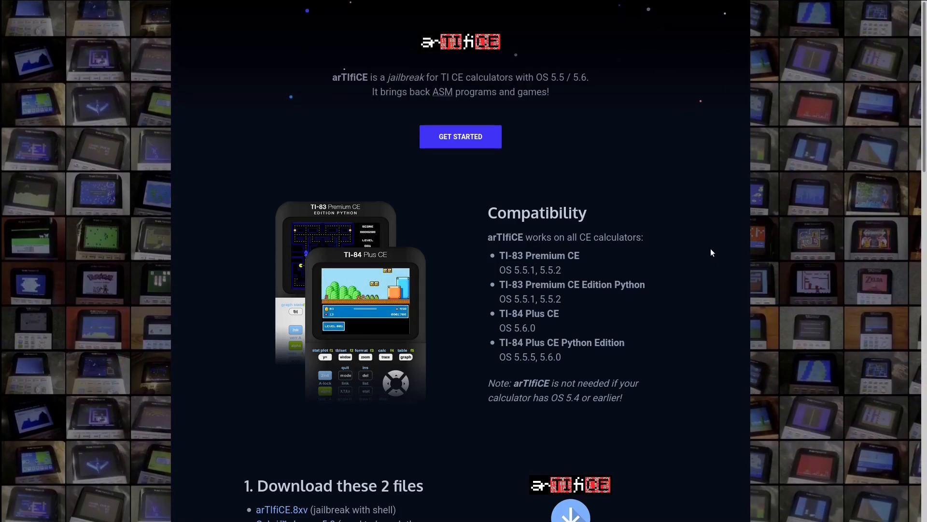
- Download the Cabri Jr. App for TI-84 Plus CE/T Family and return to TI Connect CE
scroll("down", 3)
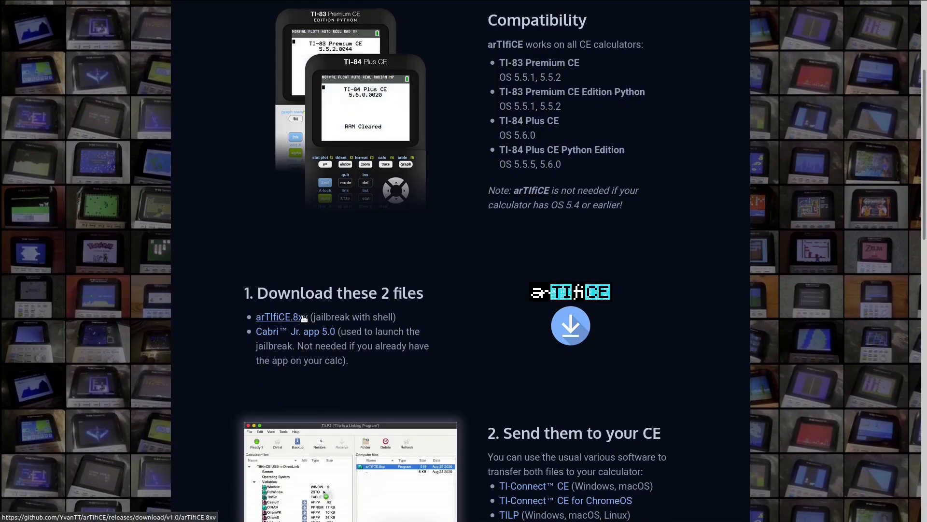
mouse_move(312, 331)
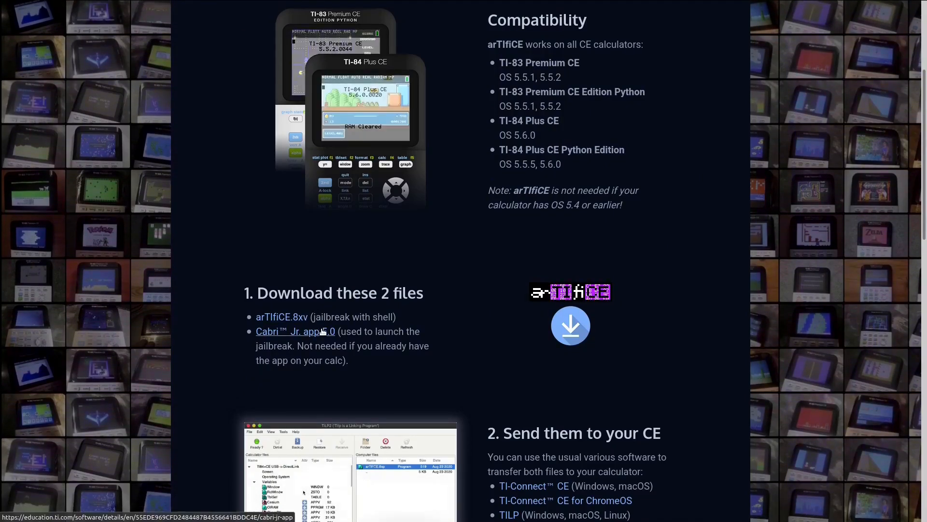
left_click(295, 331)
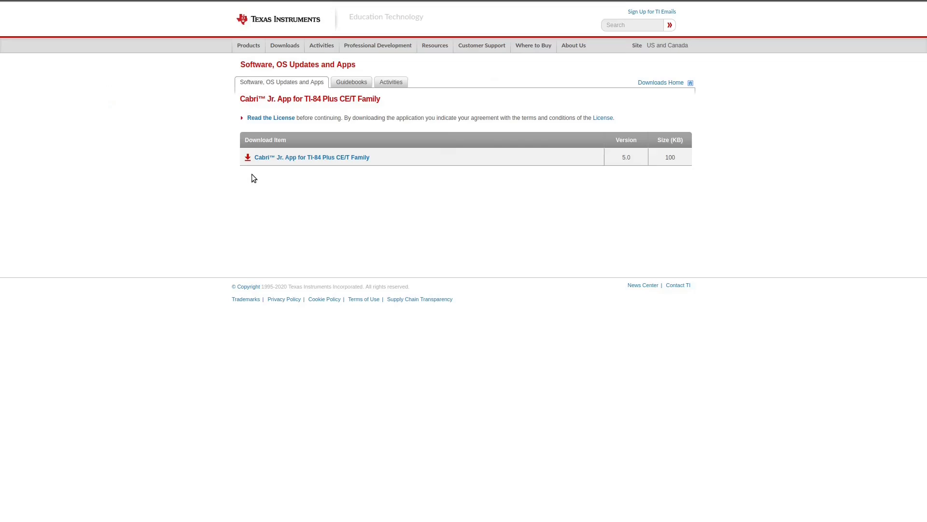
left_click(296, 512)
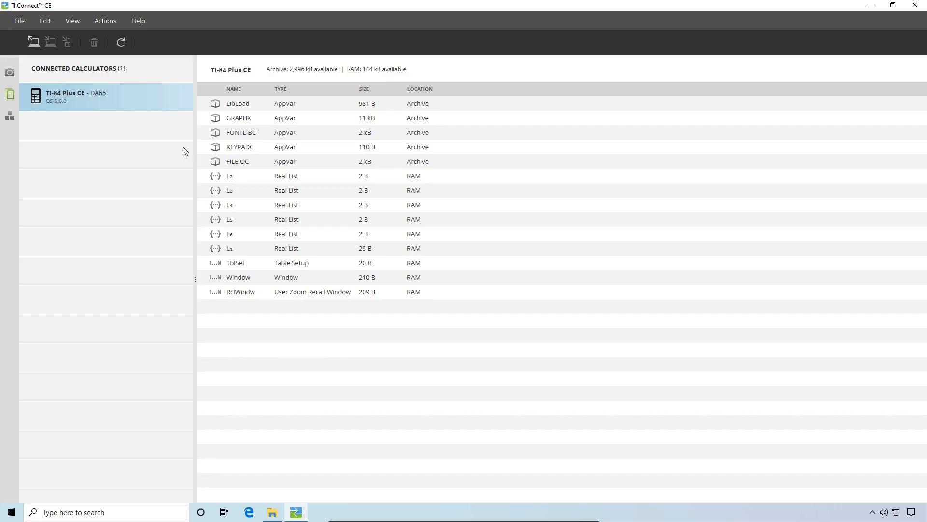
- Send arTIfiCE.8xv from Downloads to the connected TI-84 Plus CE
left_click(33, 41)
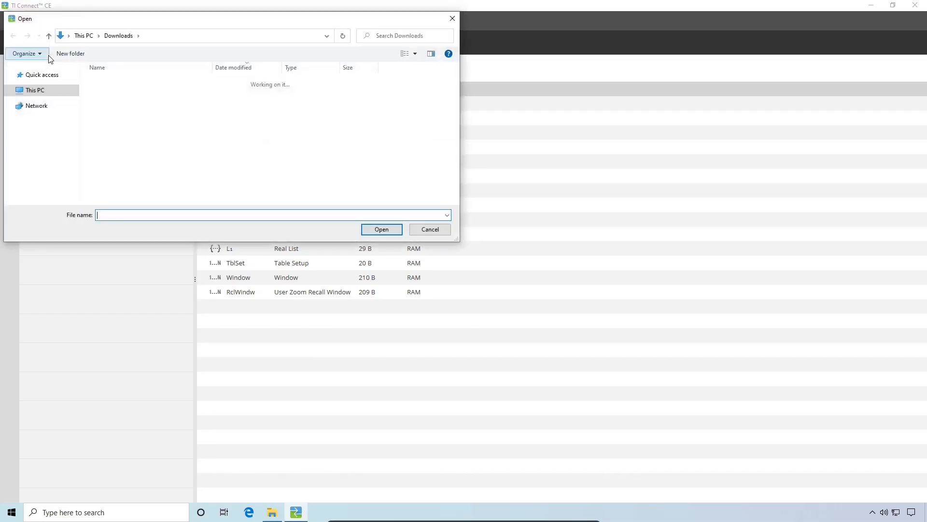
left_click(112, 104)
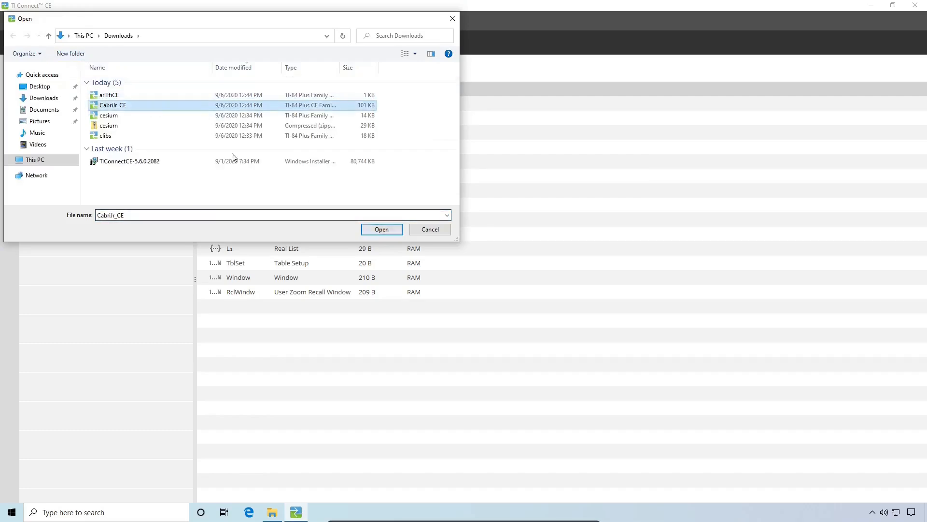
left_click(381, 230)
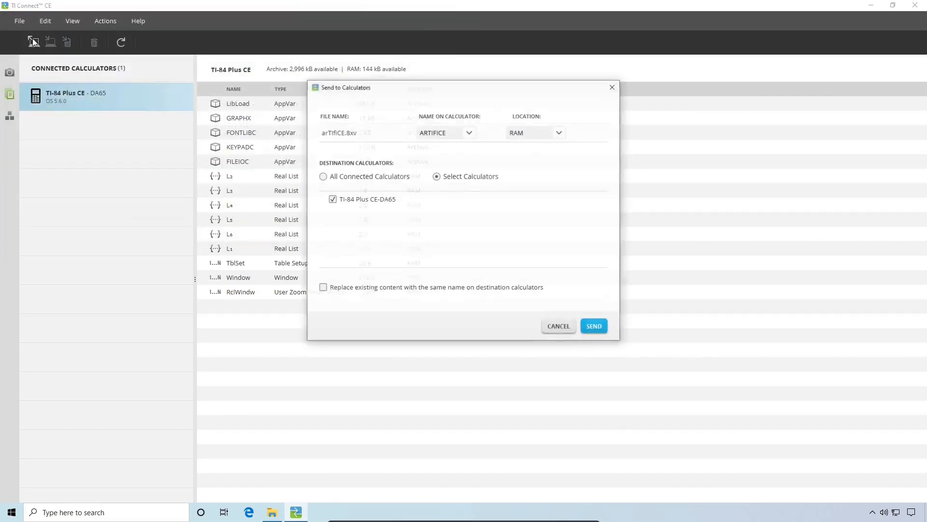
left_click(593, 325)
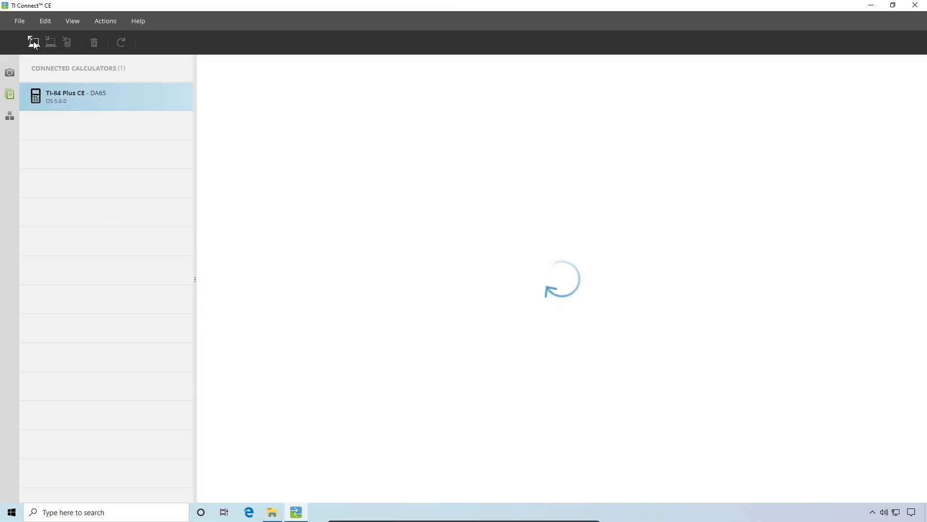
- Send CabriJr_CE.8ek from Downloads to the connected TI-84 Plus CE
left_click(33, 41)
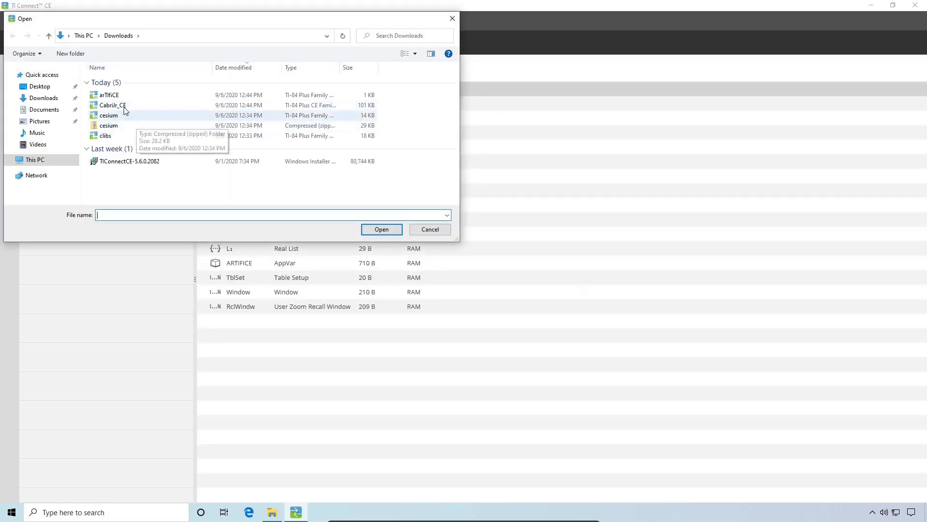
double_click(112, 104)
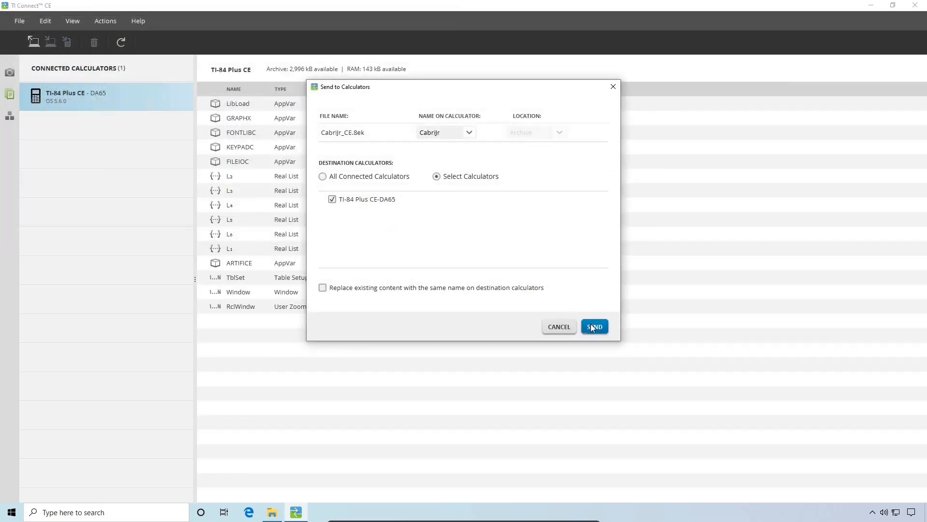
left_click(594, 326)
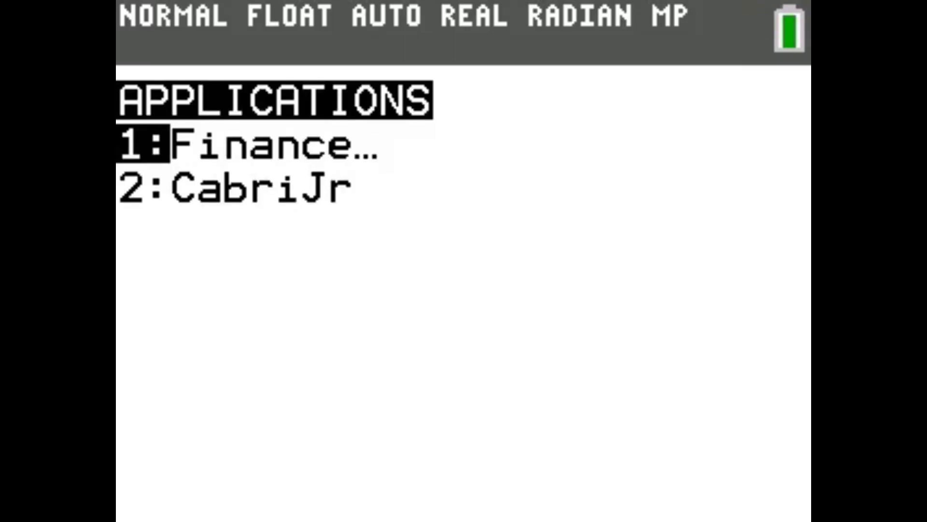
- Select 2:CabriJr from the calculator's APPLICATIONS list to launch it
key("down")
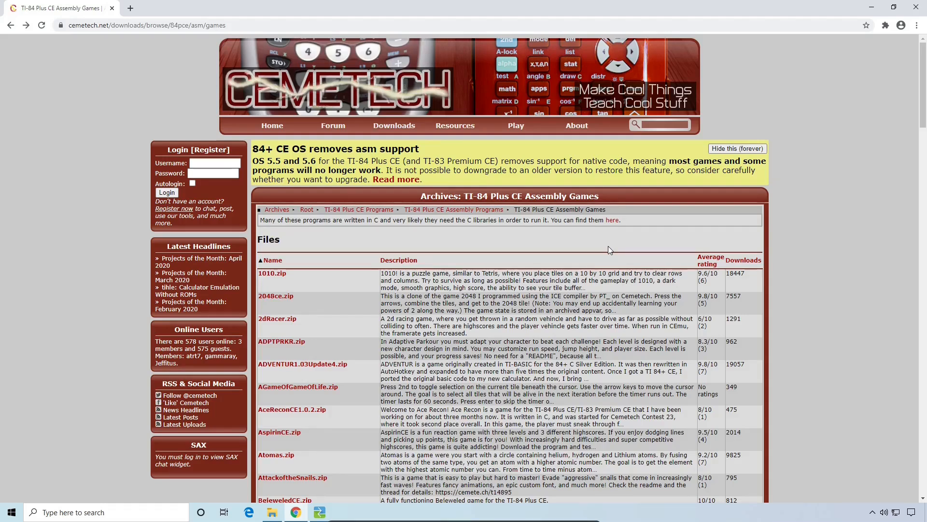
mouse_move(412, 219)
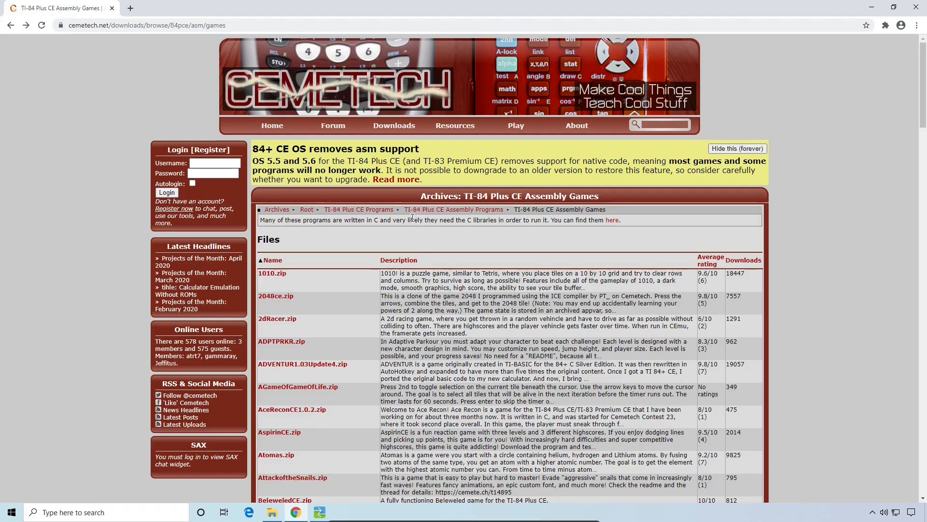
mouse_move(441, 218)
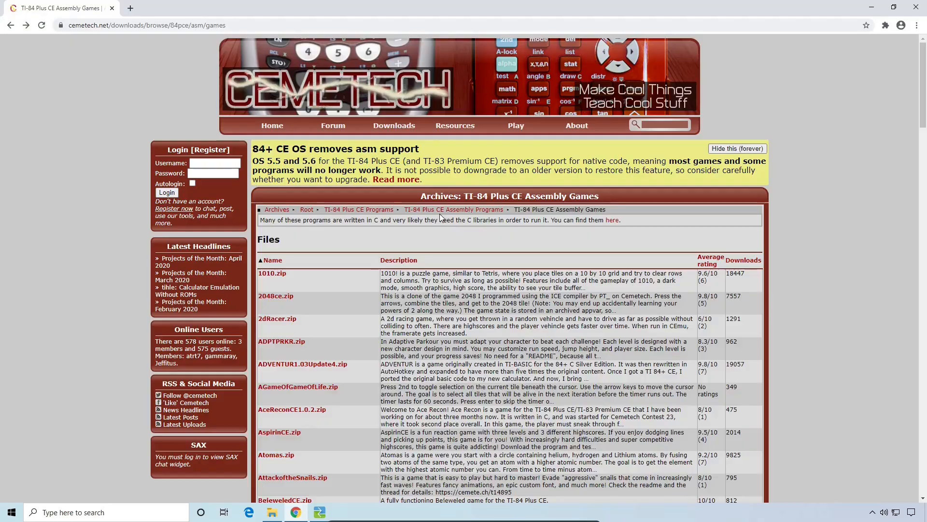
- Find dinorun.zip in the TI-84 Plus CE Assembly Games archive and download Dino Run CE
scroll("down", 3)
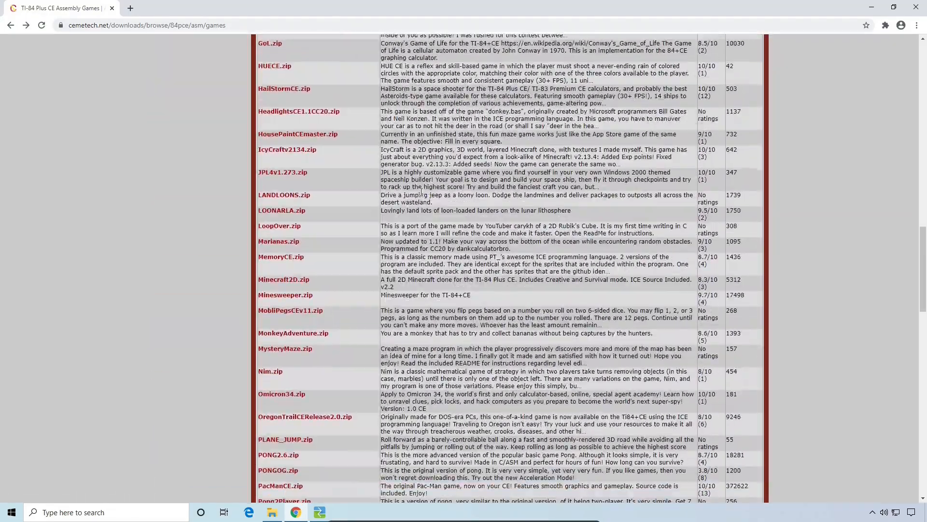
scroll("down", 3)
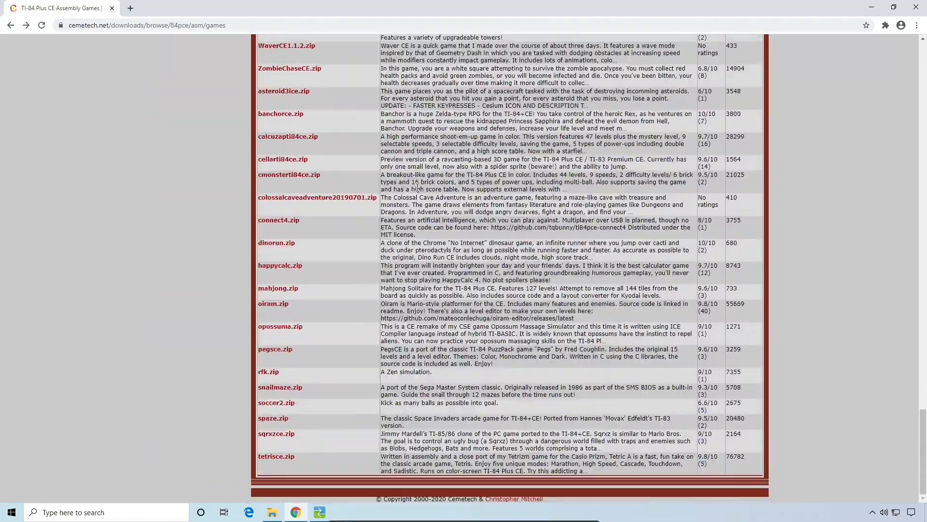
mouse_move(288, 244)
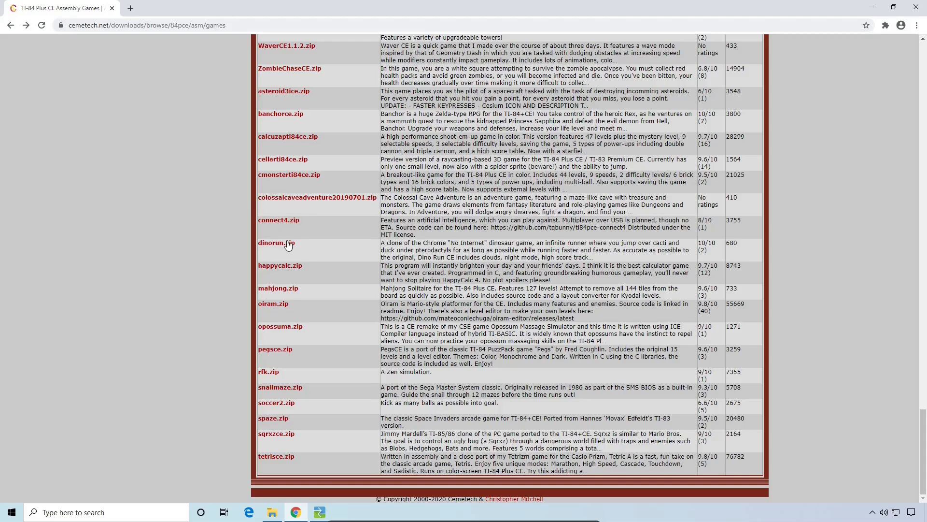
left_click(272, 242)
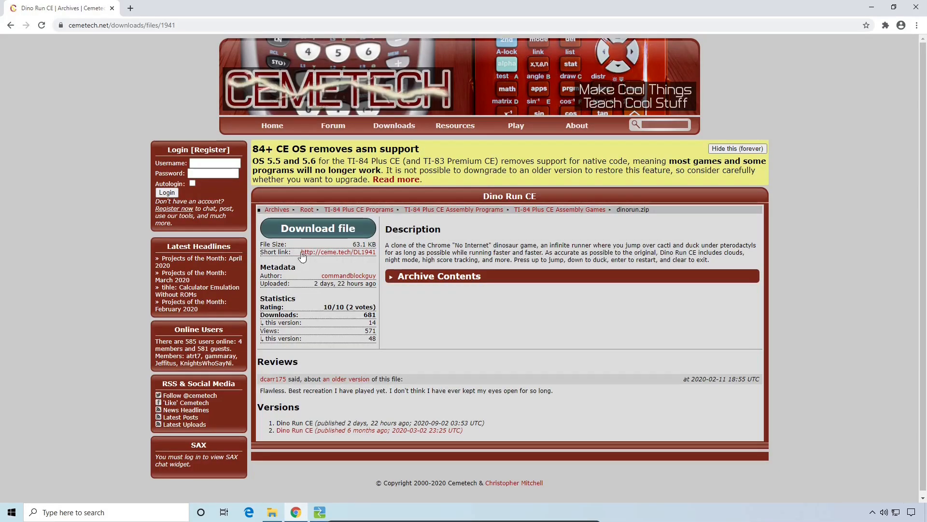
left_click(318, 228)
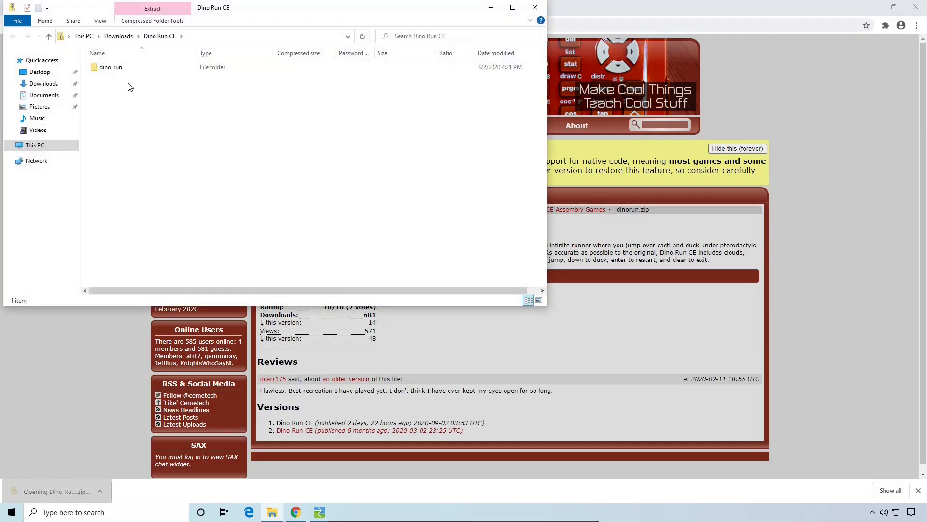
- Extract DINO from the zip's dino_run folder into Downloads and return to TI Connect CE
double_click(110, 67)
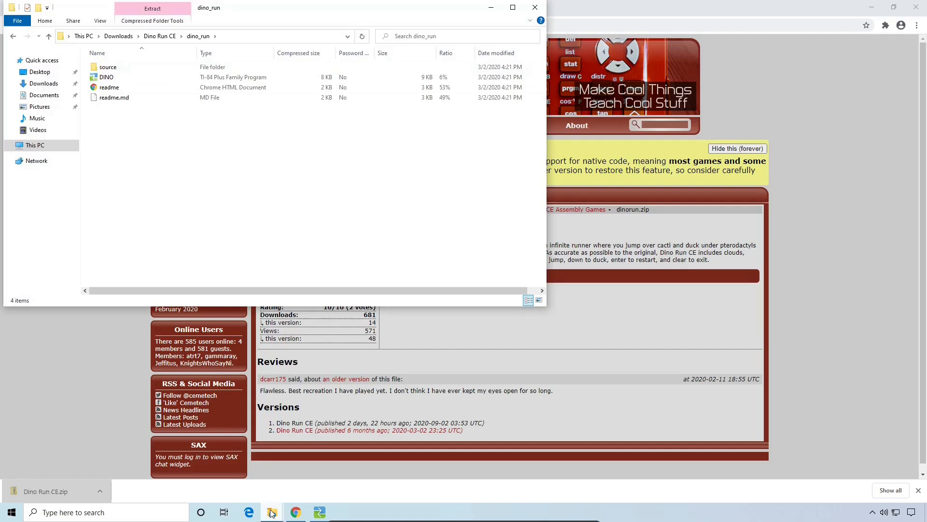
left_click(271, 512)
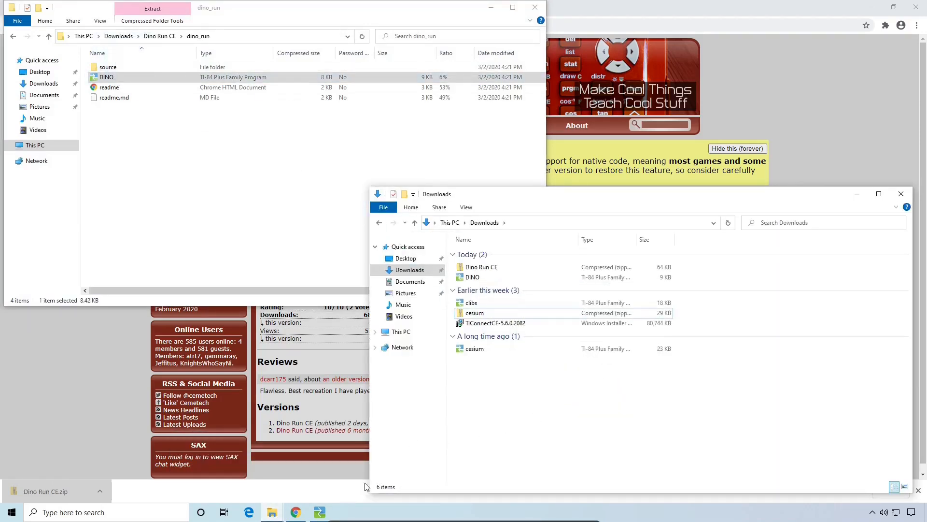
left_click(320, 512)
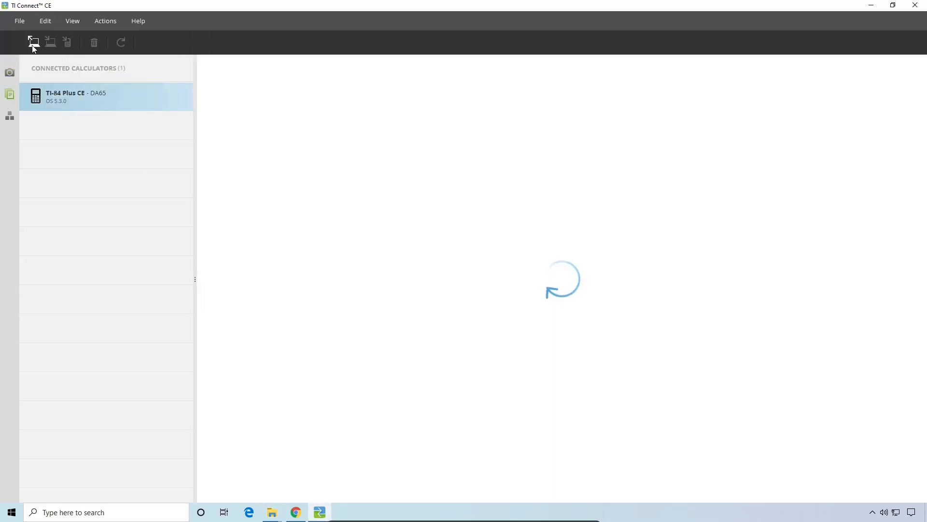
- Select the DINO program from Downloads and send it to the TI-84 Plus CE
left_click(33, 42)
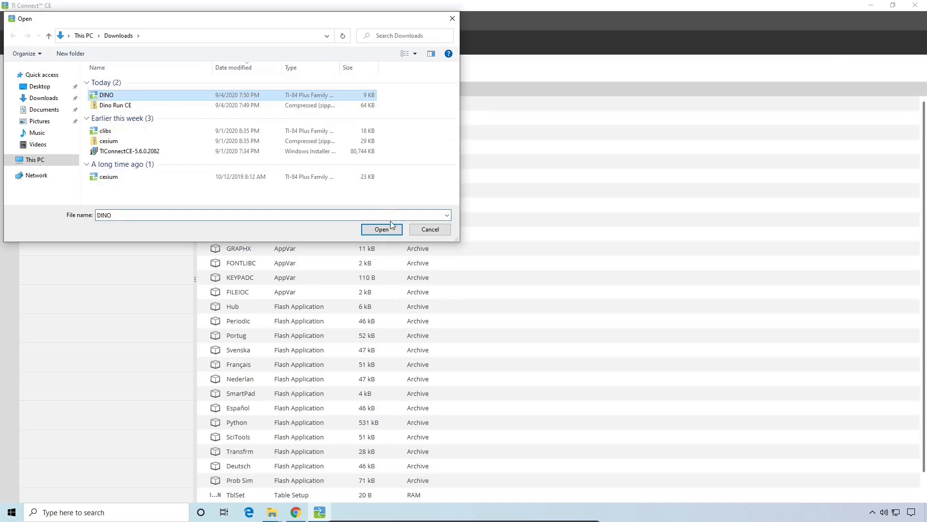
left_click(382, 229)
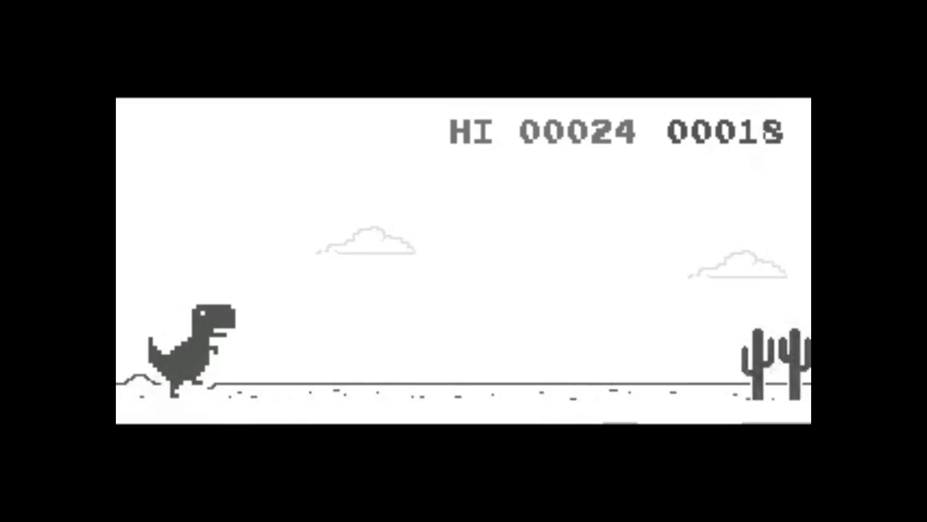
- Make the dinosaur jump over the approaching cactus, pushing the score past the high score of 24
key("space")
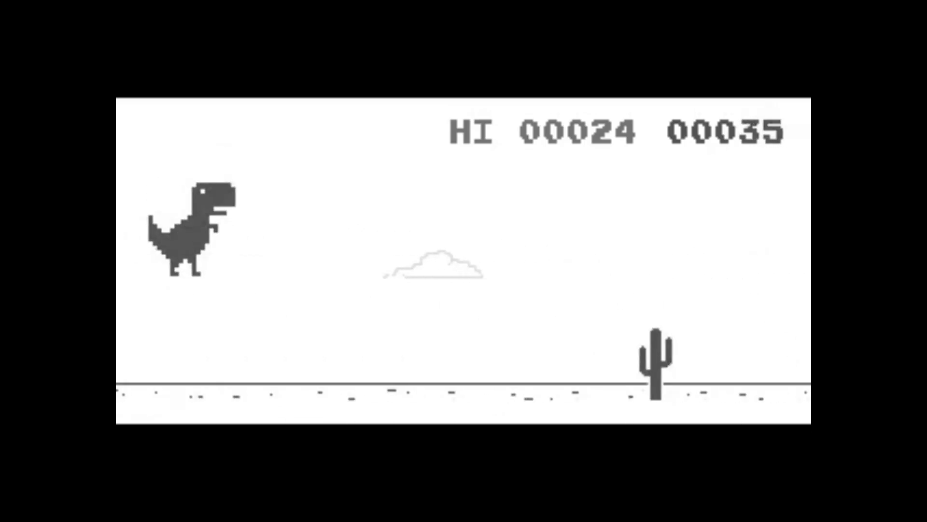